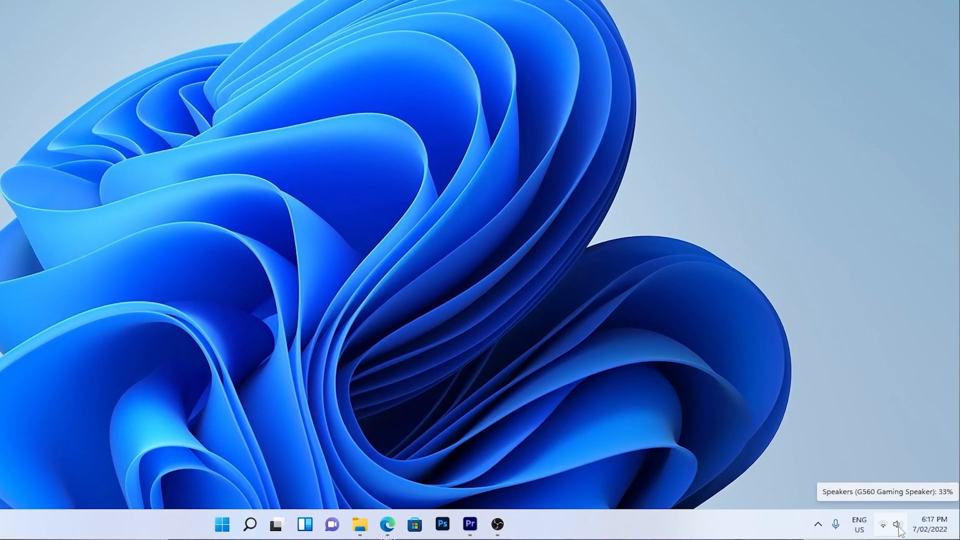
Step: Unmute the speakers from Quick Settings and raise the volume slider to 37
{"action": "left_click", "coordinate": [896, 523]}
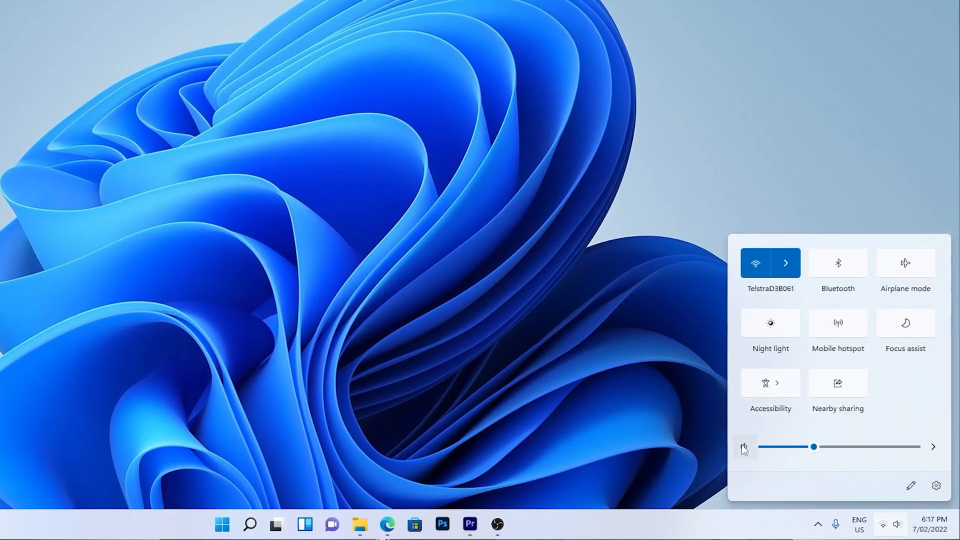
{"action": "left_click", "coordinate": [744, 446]}
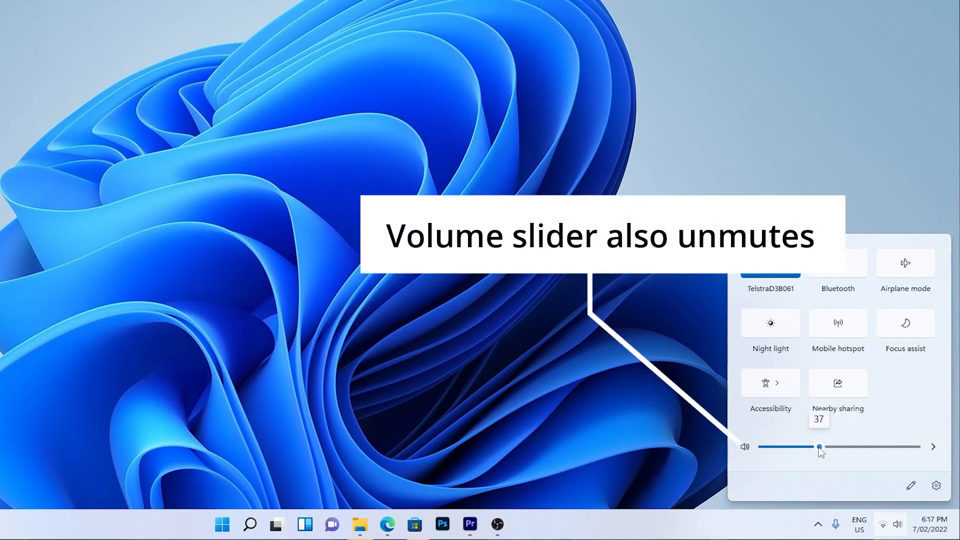
{"action": "left_click_drag", "start_coordinate": [820, 447], "coordinate": [838, 447]}
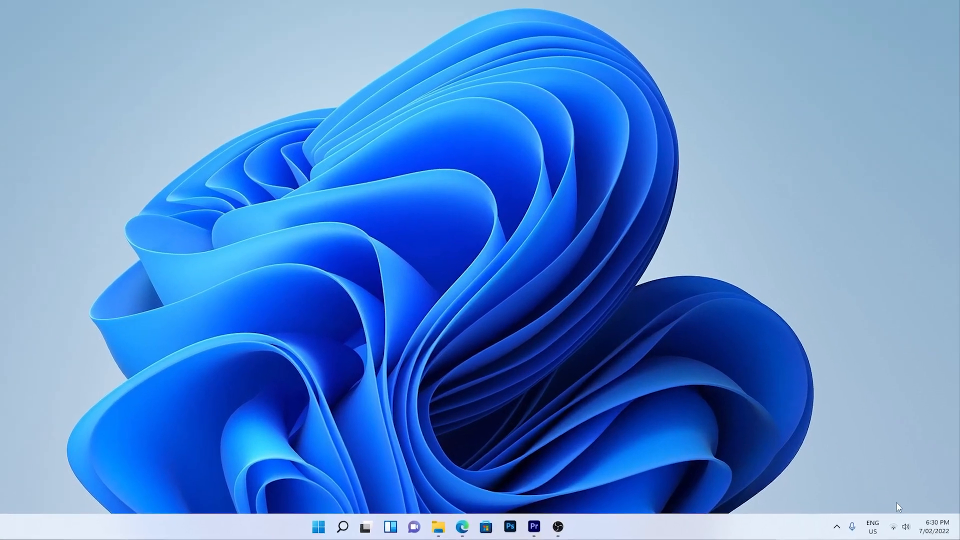
Step: Confirm Speakers (G560 Gaming Speaker) is selected in the Quick Settings output device list
{"action": "left_click", "coordinate": [896, 524]}
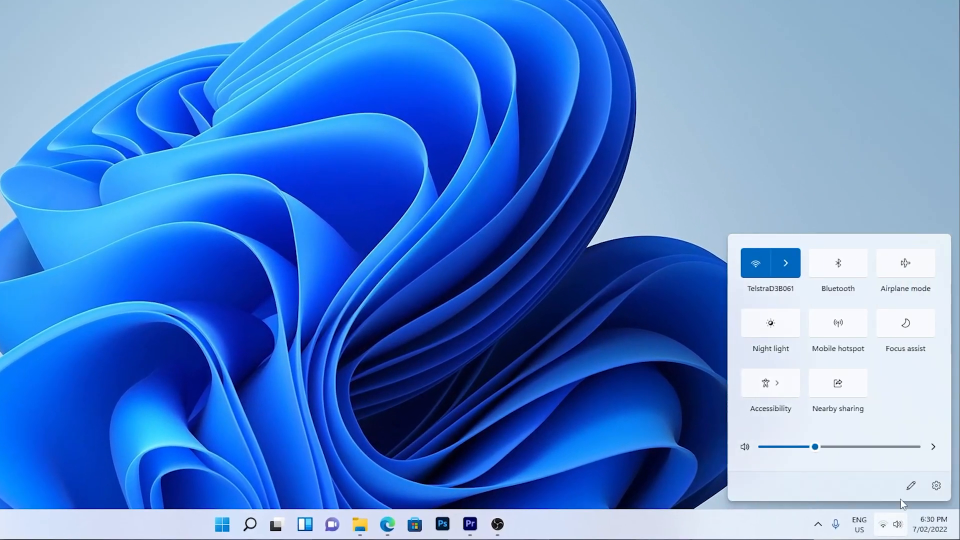
{"action": "left_click", "coordinate": [933, 447]}
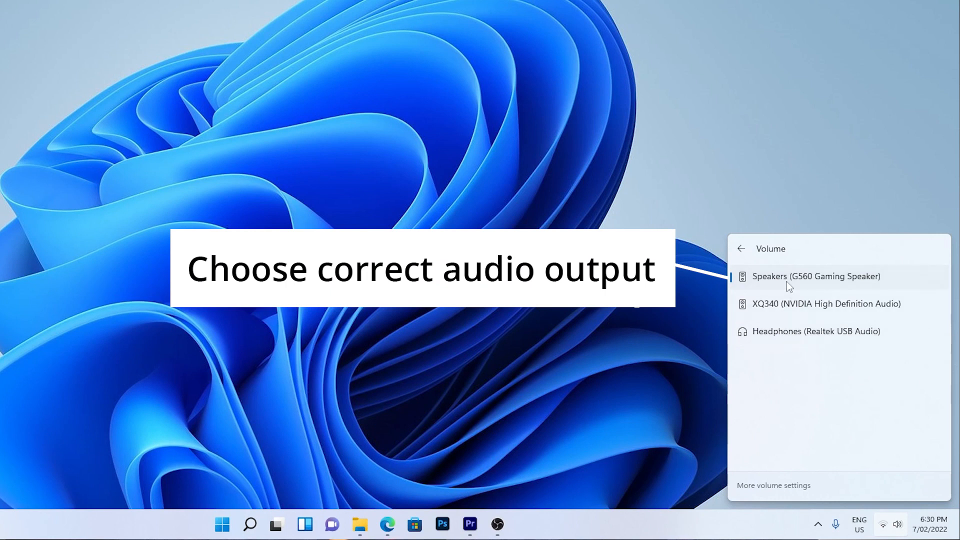
{"action": "mouse_move", "coordinate": [744, 253]}
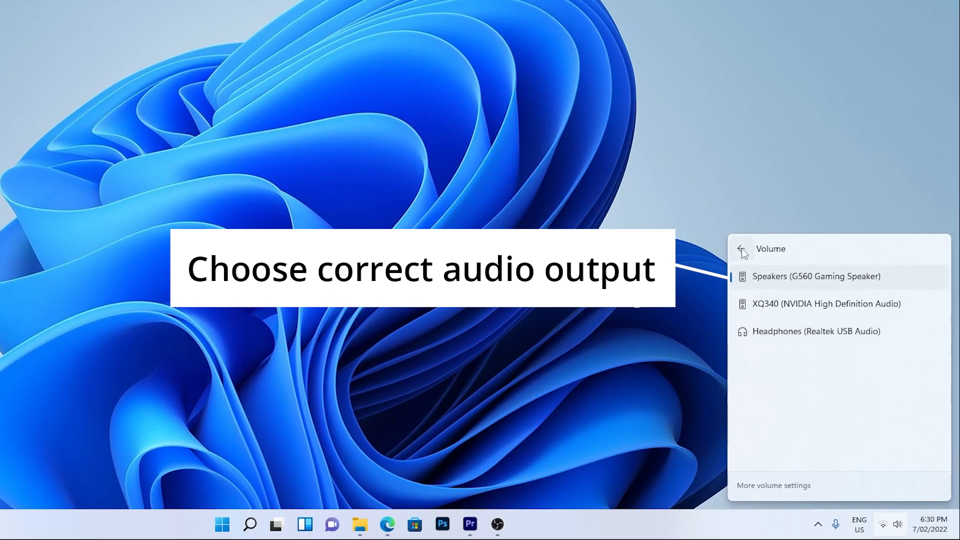
{"action": "left_click", "coordinate": [741, 249]}
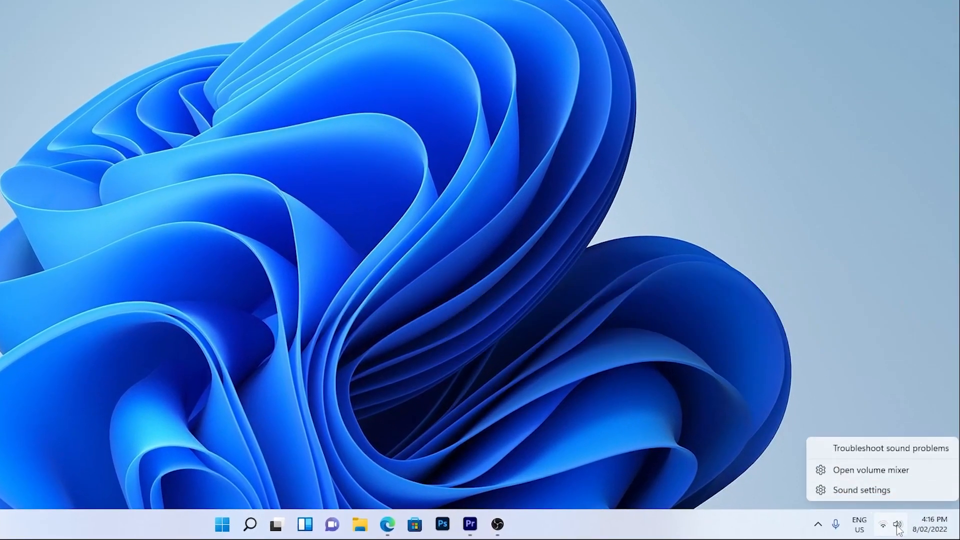
{"action": "mouse_move", "coordinate": [899, 477]}
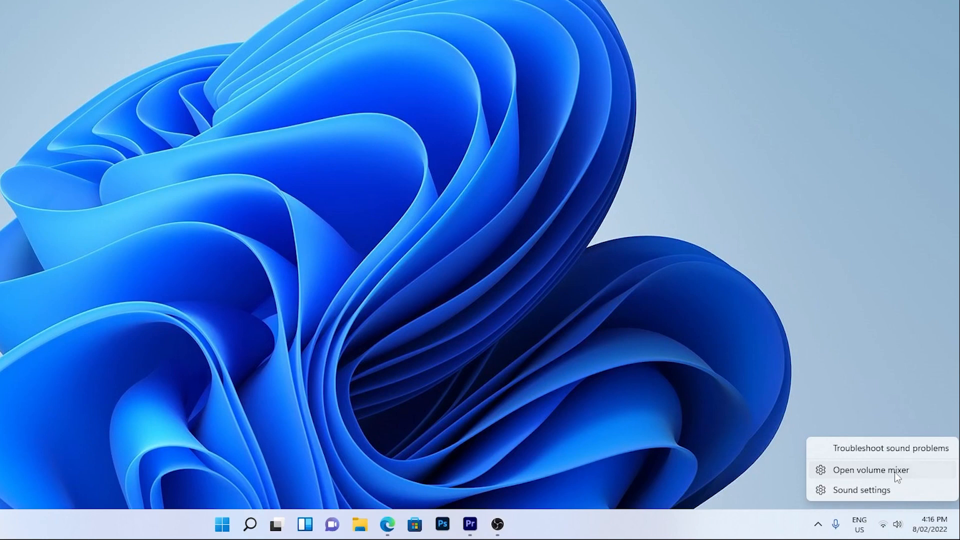
Step: Check that System sounds is at 100 in the volume mixer
{"action": "left_click", "coordinate": [876, 470]}
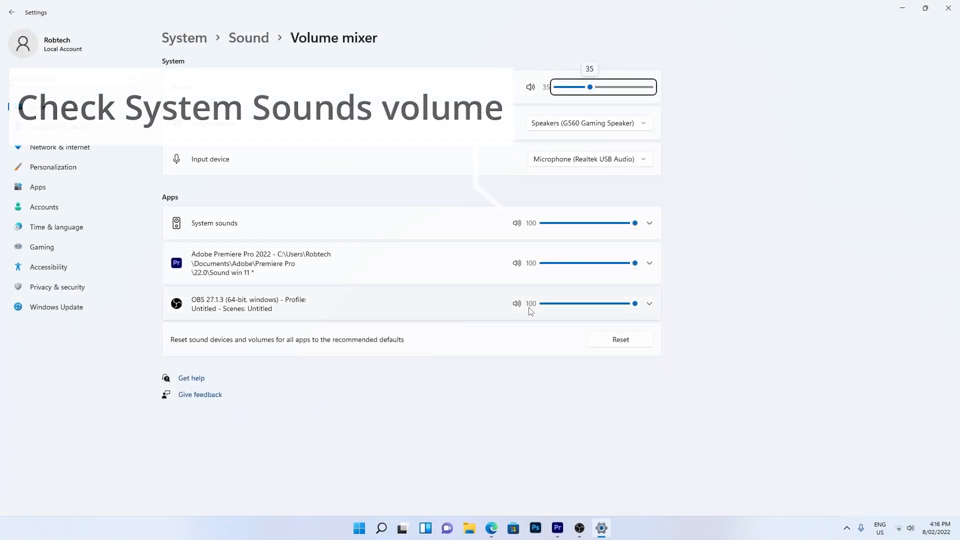
{"action": "left_click_drag", "start_coordinate": [634, 223], "coordinate": [573, 223]}
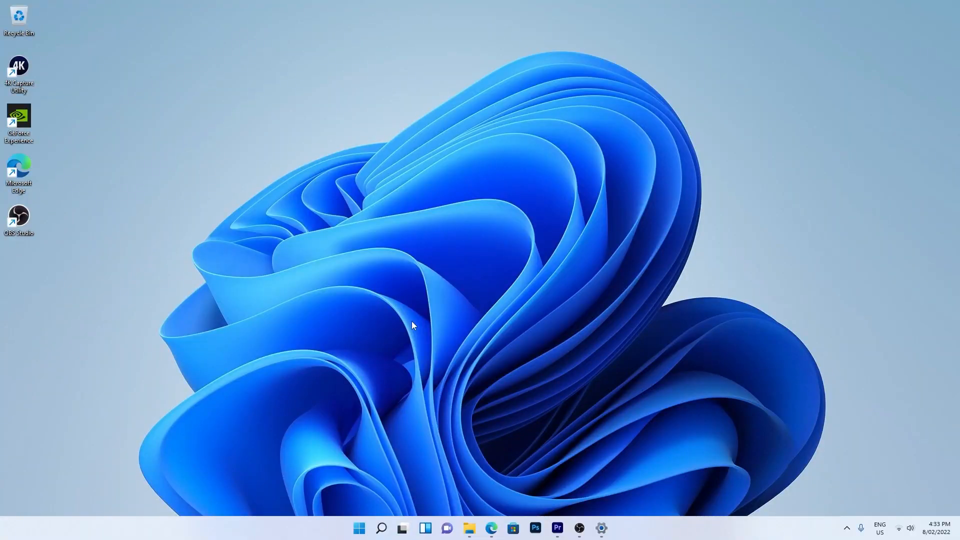
Step: Run the Playing Audio troubleshooter from Other troubleshooters, choosing the G560 Gaming Speaker
{"action": "left_click", "coordinate": [361, 529]}
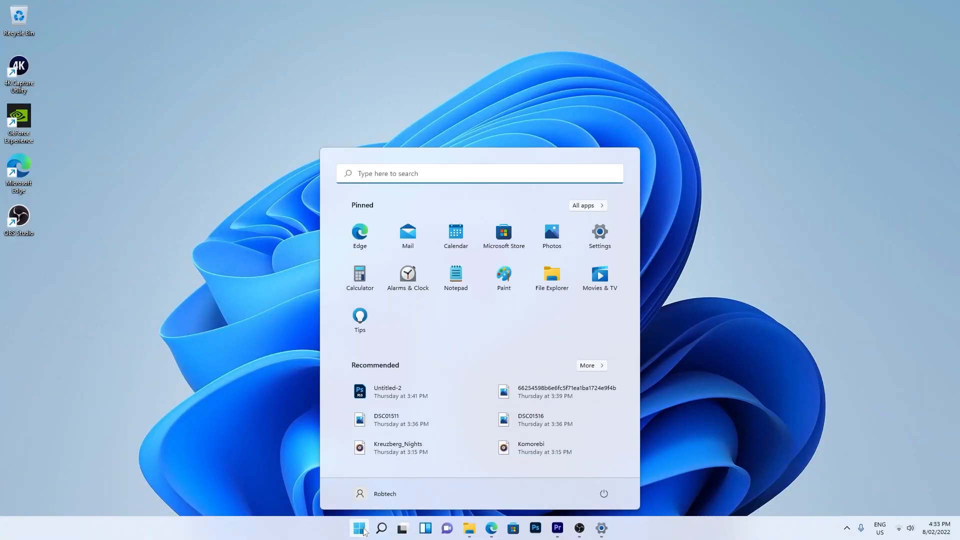
{"action": "left_click", "coordinate": [600, 231]}
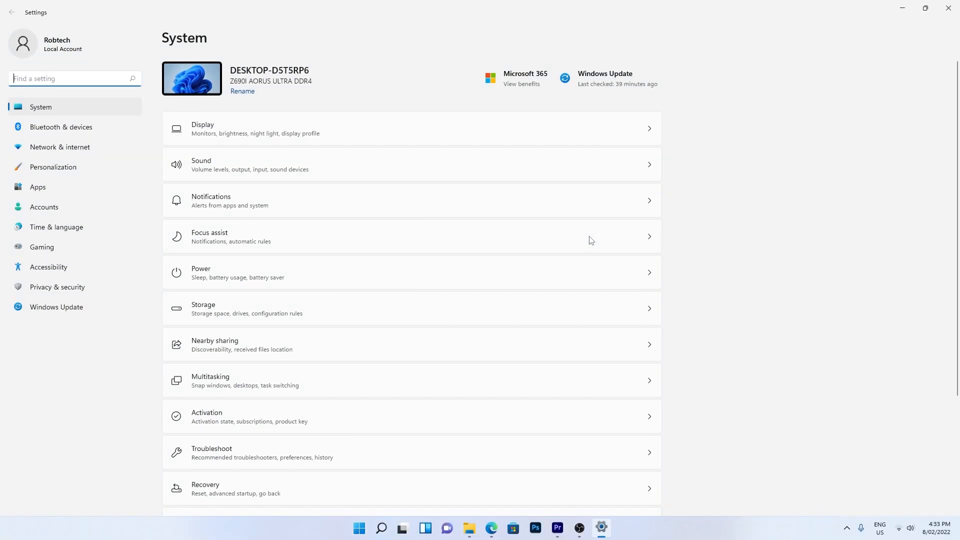
{"action": "mouse_move", "coordinate": [385, 451]}
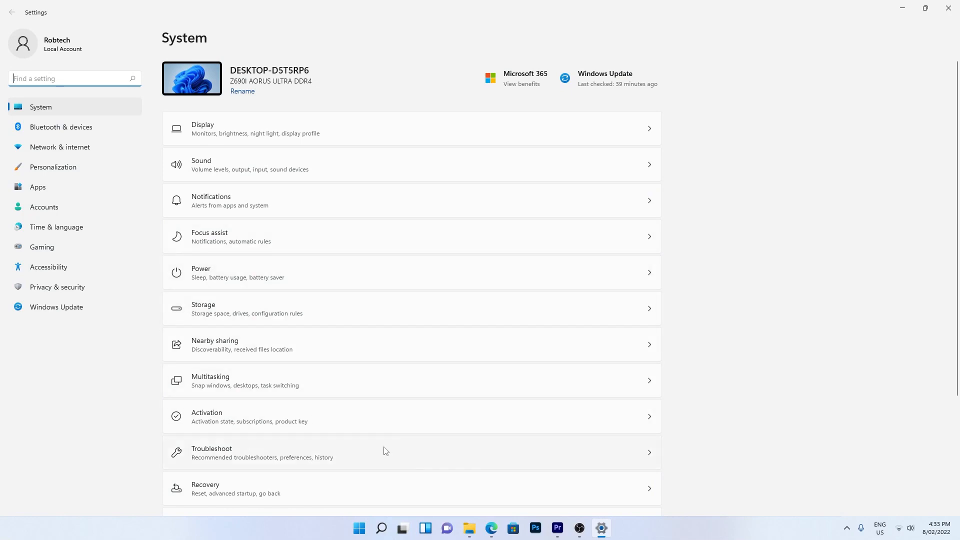
{"action": "left_click", "coordinate": [231, 452]}
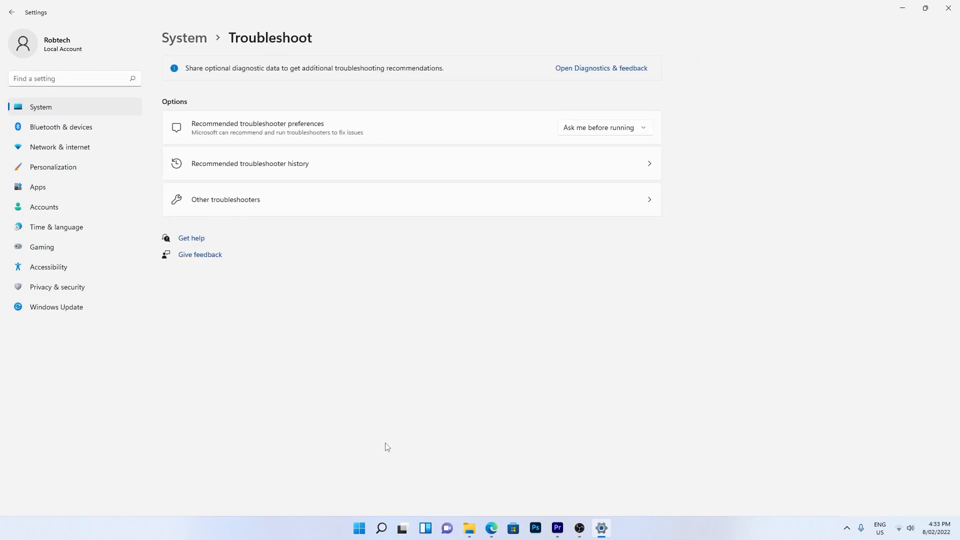
{"action": "left_click", "coordinate": [226, 199]}
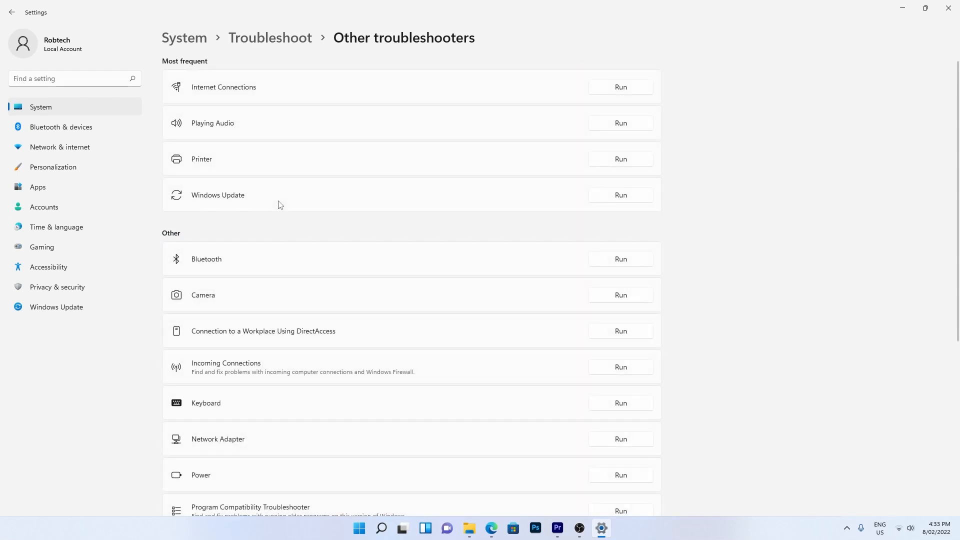
{"action": "mouse_move", "coordinate": [603, 124]}
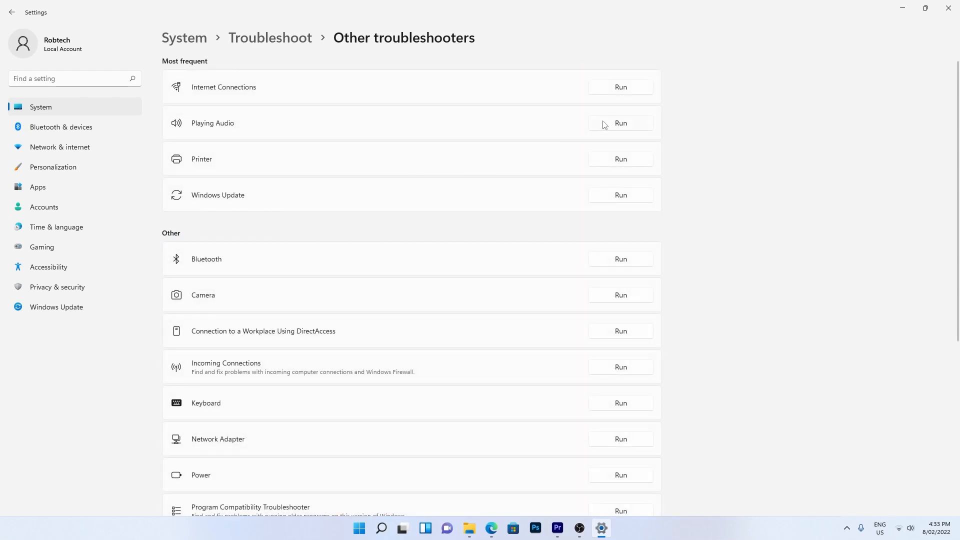
{"action": "left_click", "coordinate": [621, 123]}
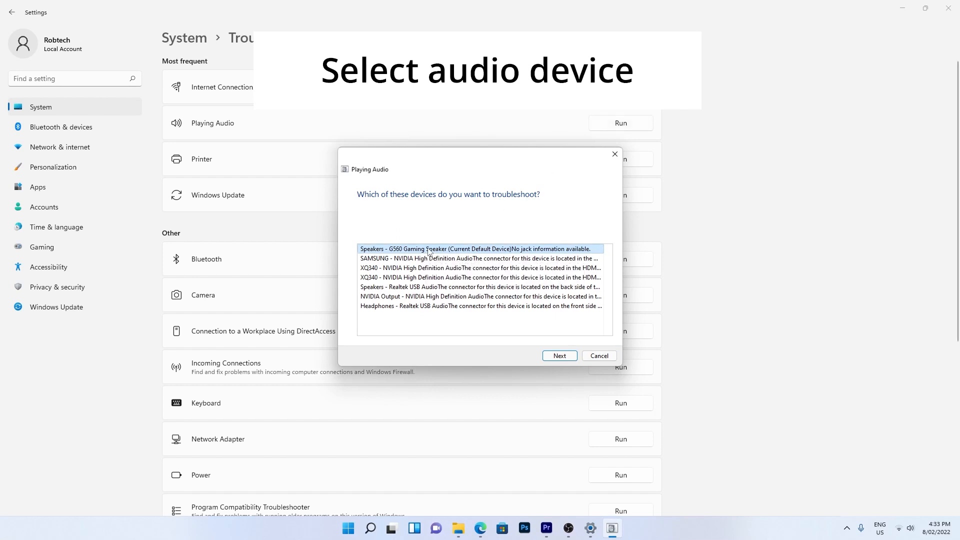
{"action": "left_click", "coordinate": [559, 355]}
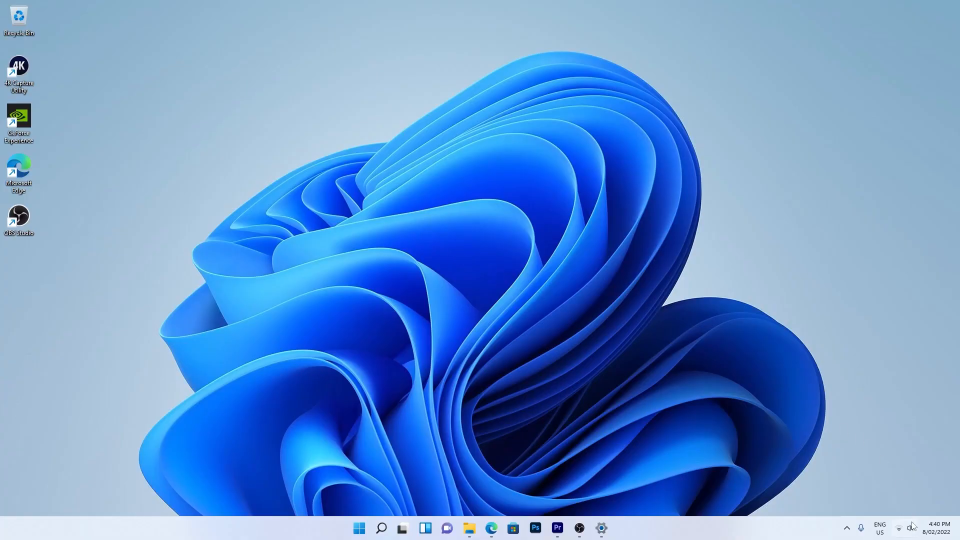
Step: Show the Quick Settings audio output device list to confirm the USB devices appear
{"action": "left_click", "coordinate": [904, 526]}
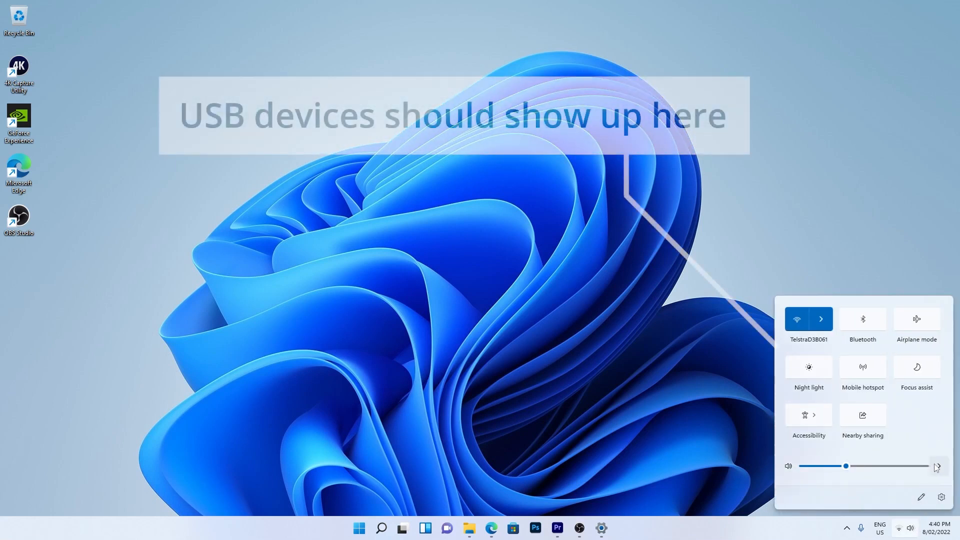
{"action": "left_click", "coordinate": [939, 466]}
{"action": "type", "text": "windows updat"}
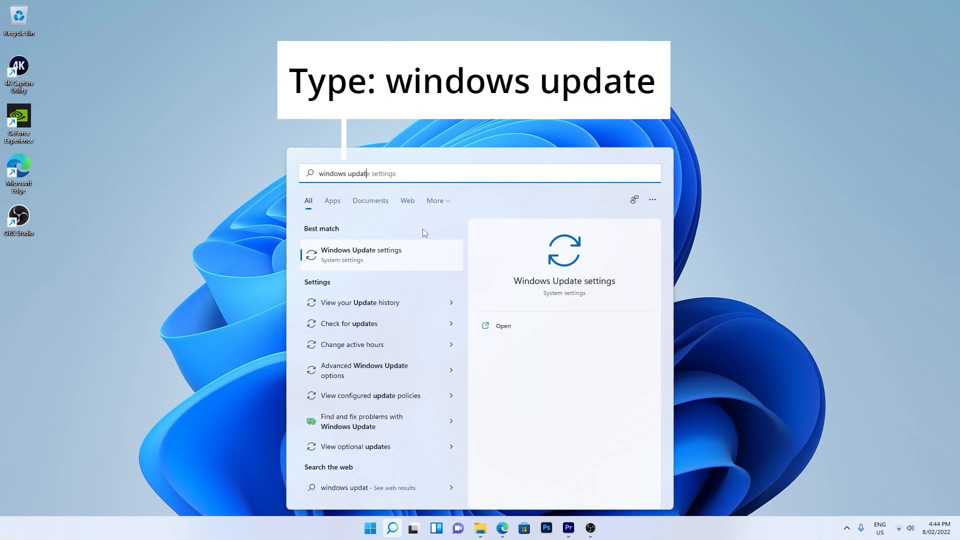
Step: Check the Windows Update settings page for available updates
{"action": "left_click", "coordinate": [361, 255]}
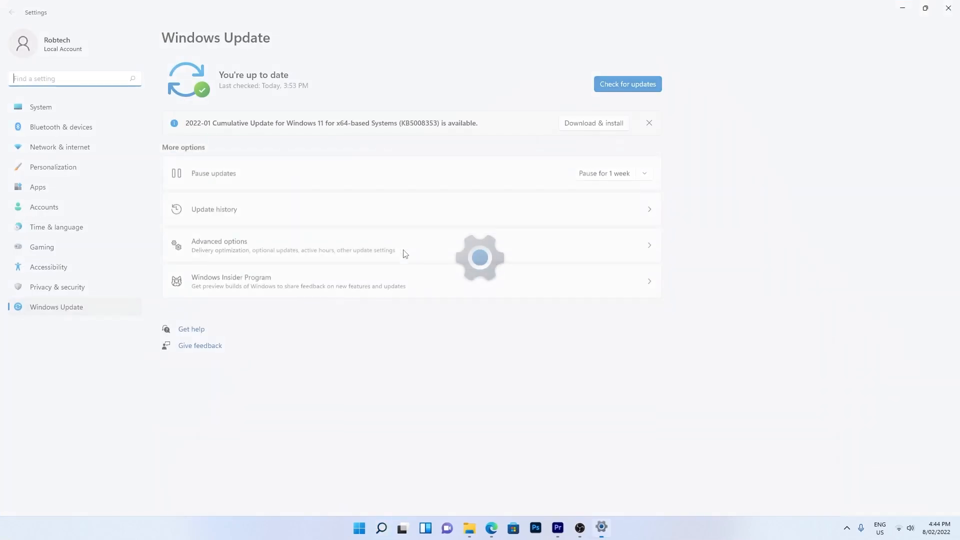
{"action": "left_click", "coordinate": [628, 84]}
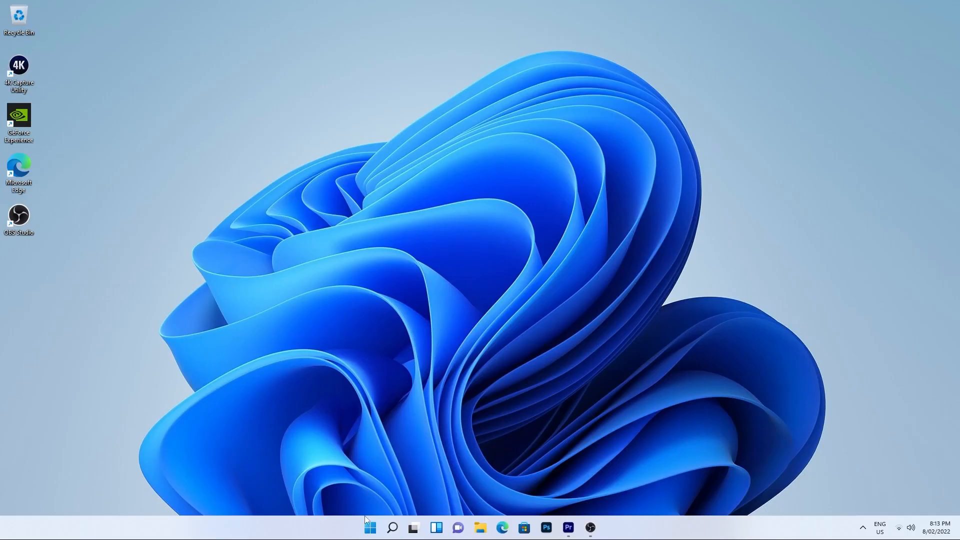
Step: Open the Realtek USB Audio device properties in Device Manager
{"action": "right_click", "coordinate": [370, 528]}
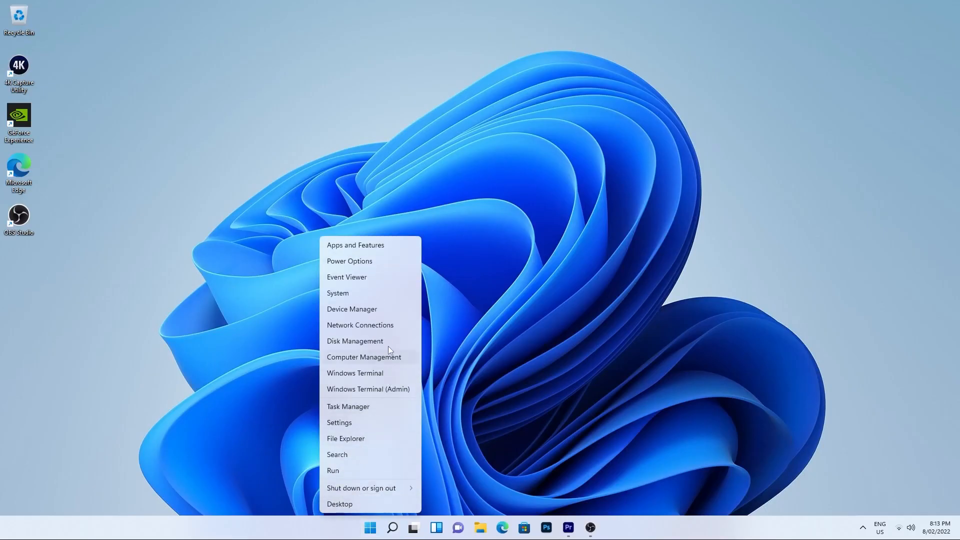
{"action": "left_click", "coordinate": [352, 309]}
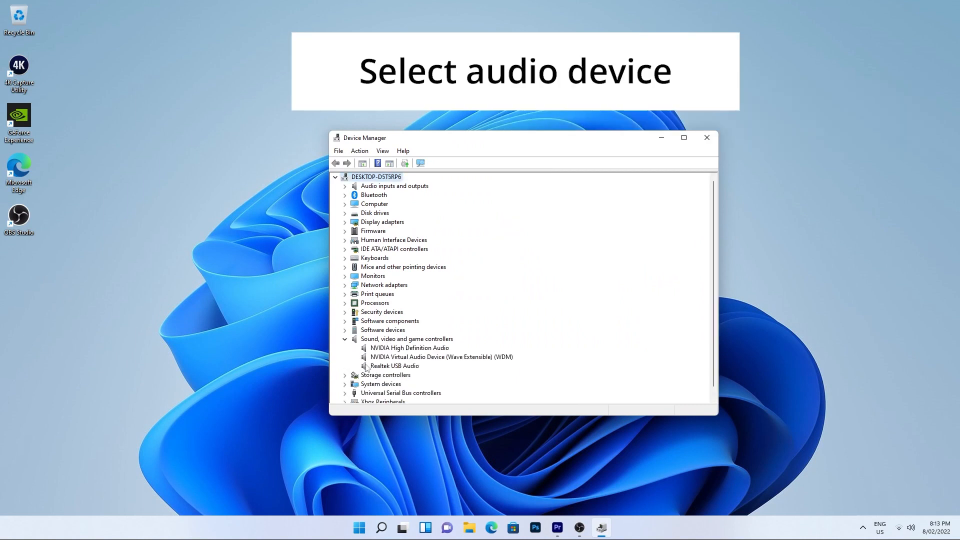
{"action": "right_click", "coordinate": [392, 365]}
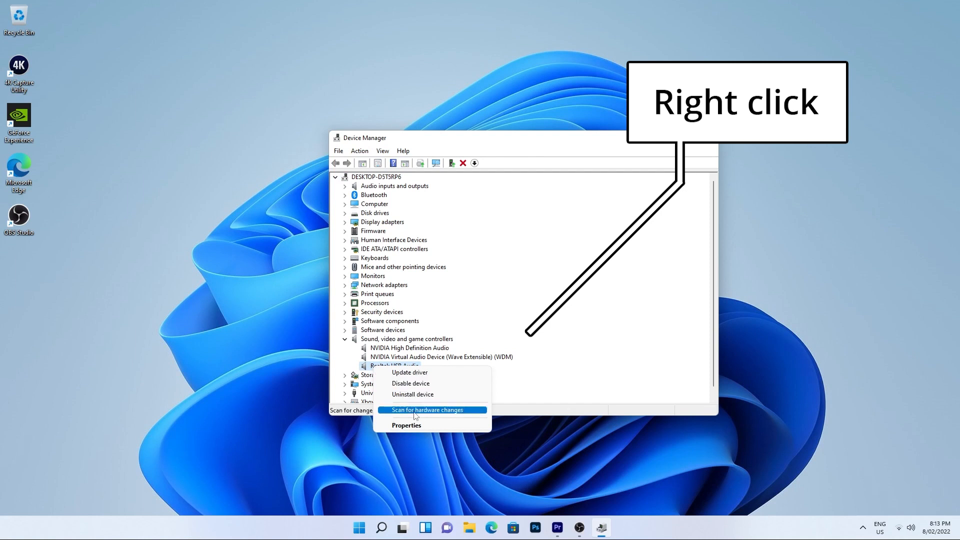
{"action": "left_click", "coordinate": [407, 425]}
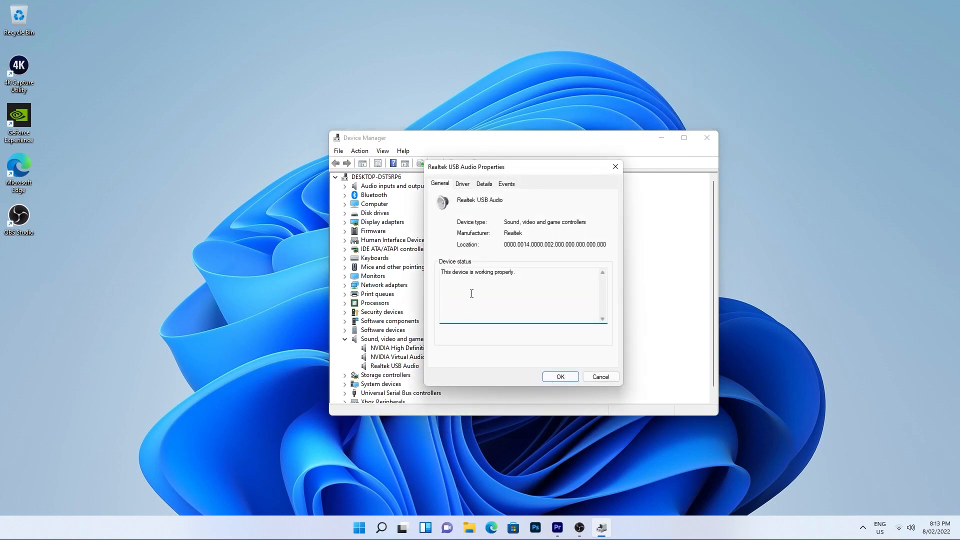
{"action": "double_click", "coordinate": [478, 272]}
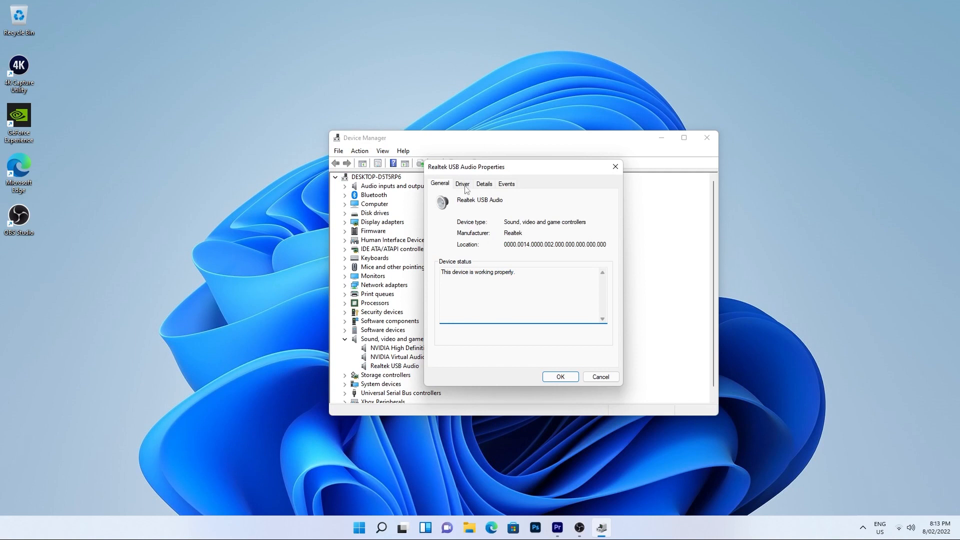
Step: Search for an updated Realtek USB Audio driver; the best driver is already installed
{"action": "left_click", "coordinate": [462, 183]}
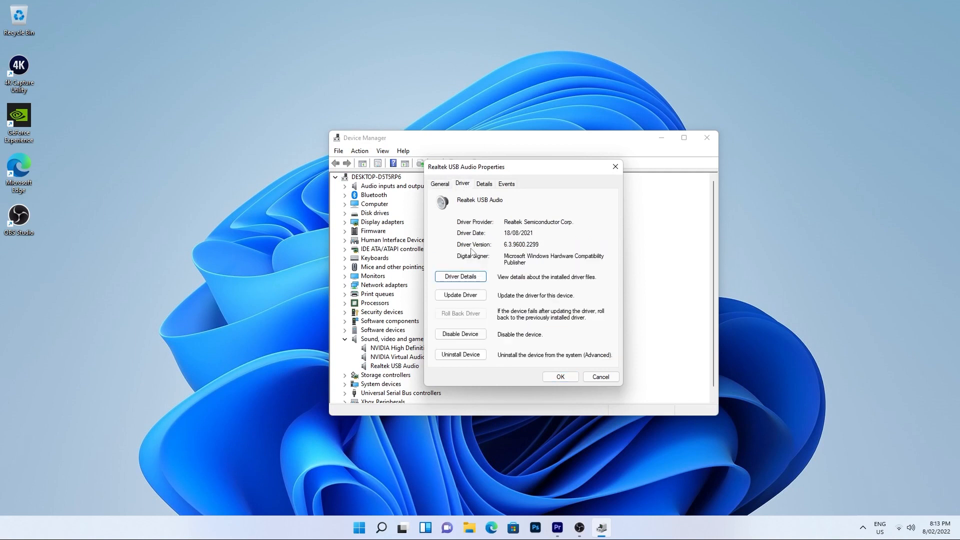
{"action": "mouse_move", "coordinate": [478, 281]}
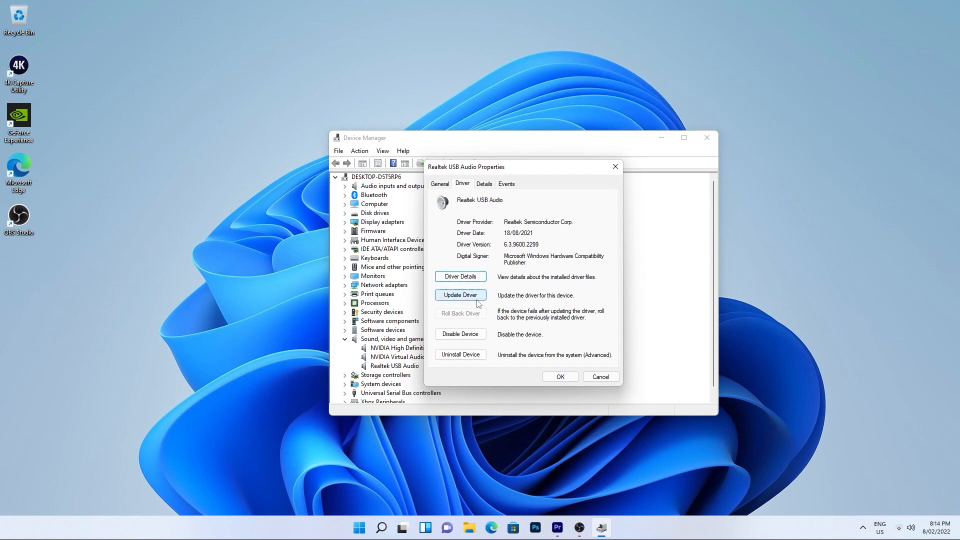
{"action": "left_click", "coordinate": [460, 294]}
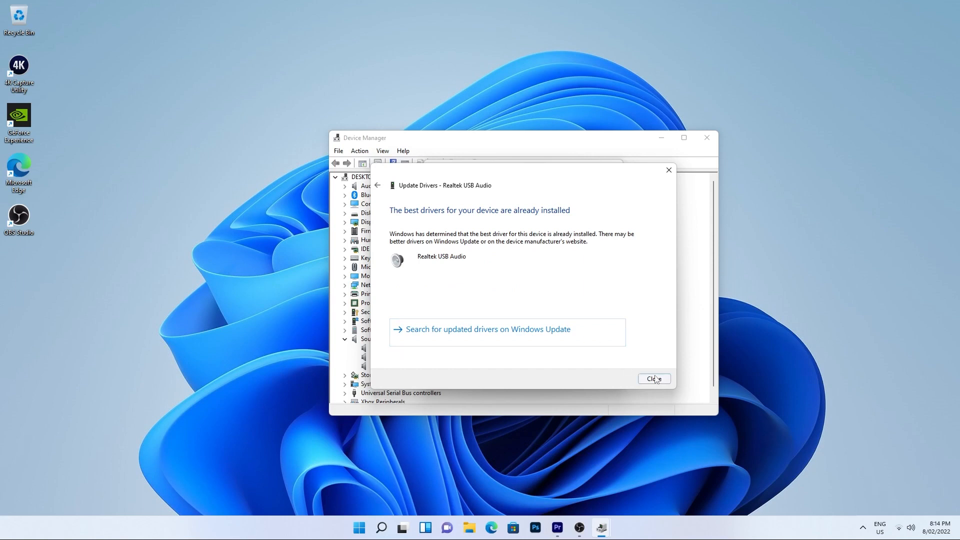
{"action": "left_click", "coordinate": [654, 378]}
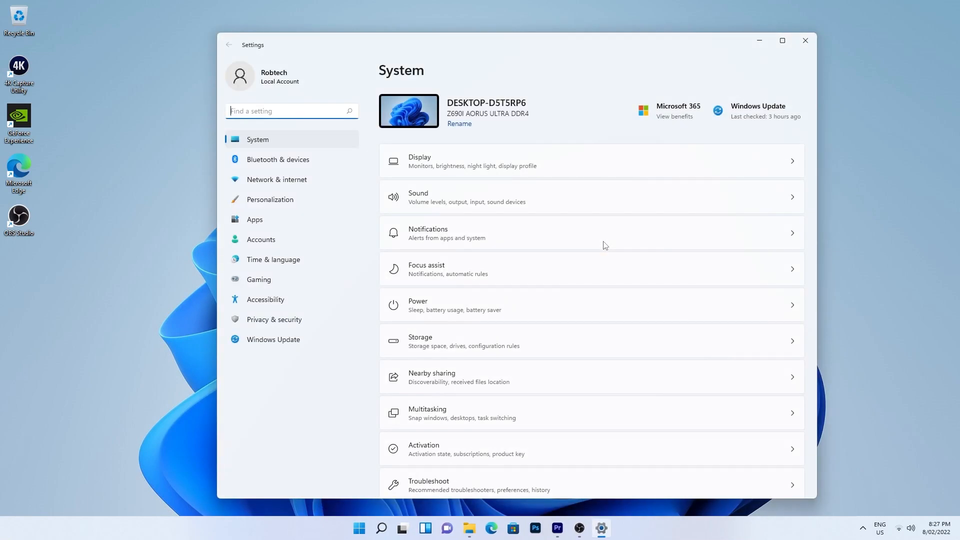
Step: Start Reset this PC from the Recovery page in System settings
{"action": "scroll", "scroll_direction": "down", "scroll_amount": 3}
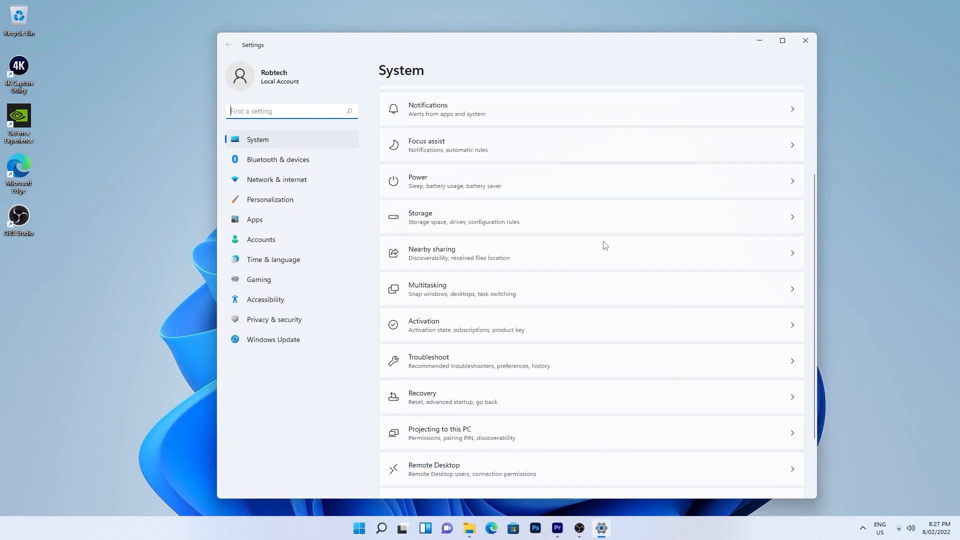
{"action": "left_click", "coordinate": [442, 397]}
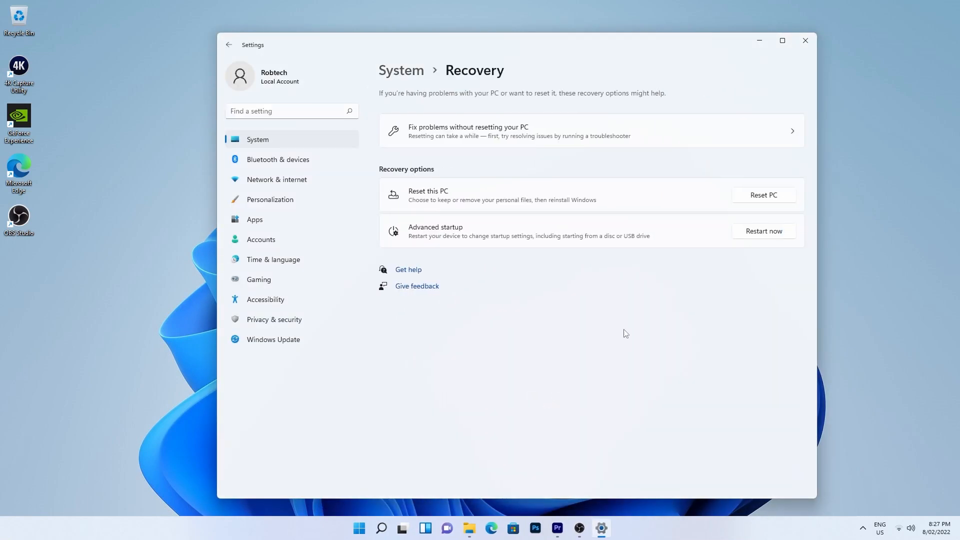
{"action": "left_click", "coordinate": [764, 195]}
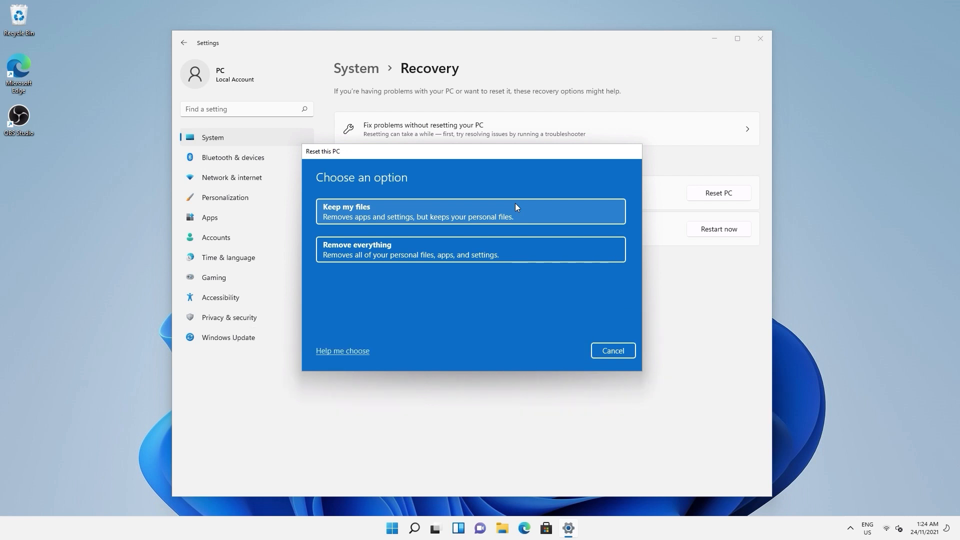
Step: Reset the PC with Keep my files and Local reinstall, reviewing the apps to be removed
{"action": "left_click", "coordinate": [471, 211]}
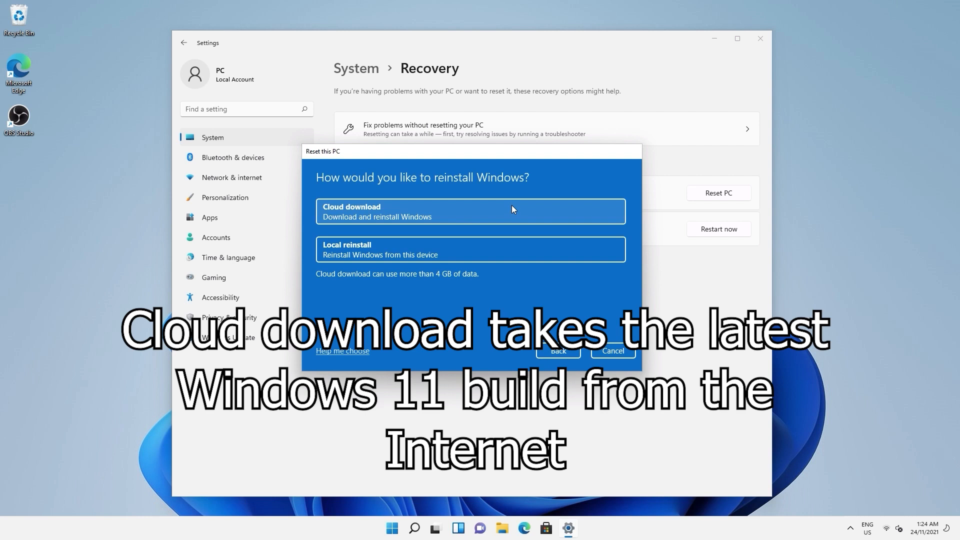
{"action": "mouse_move", "coordinate": [444, 266]}
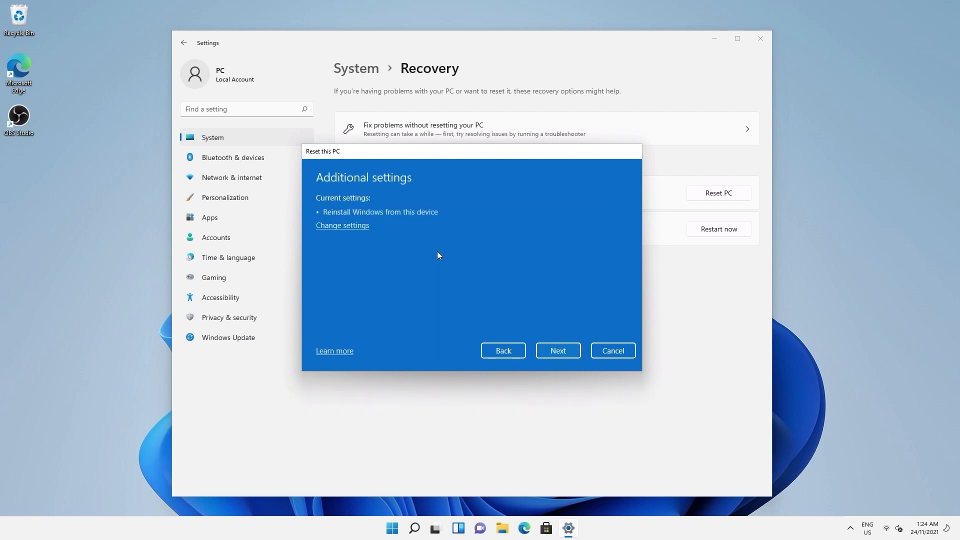
{"action": "mouse_move", "coordinate": [465, 287]}
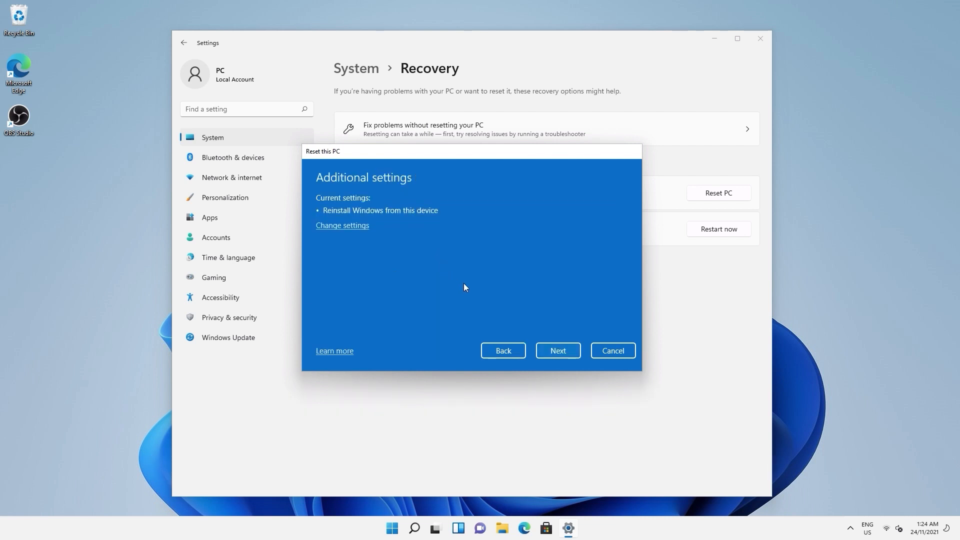
{"action": "left_click", "coordinate": [558, 351]}
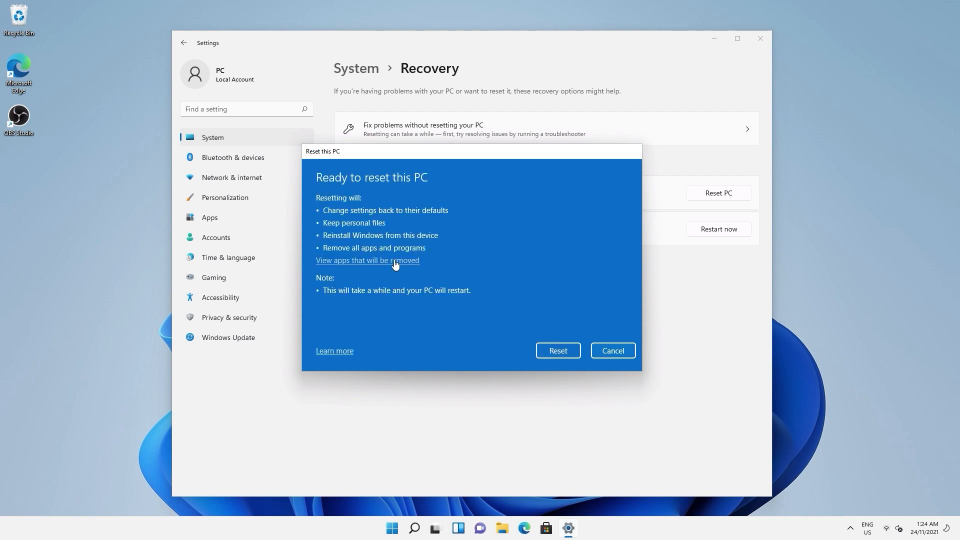
{"action": "left_click", "coordinate": [367, 260]}
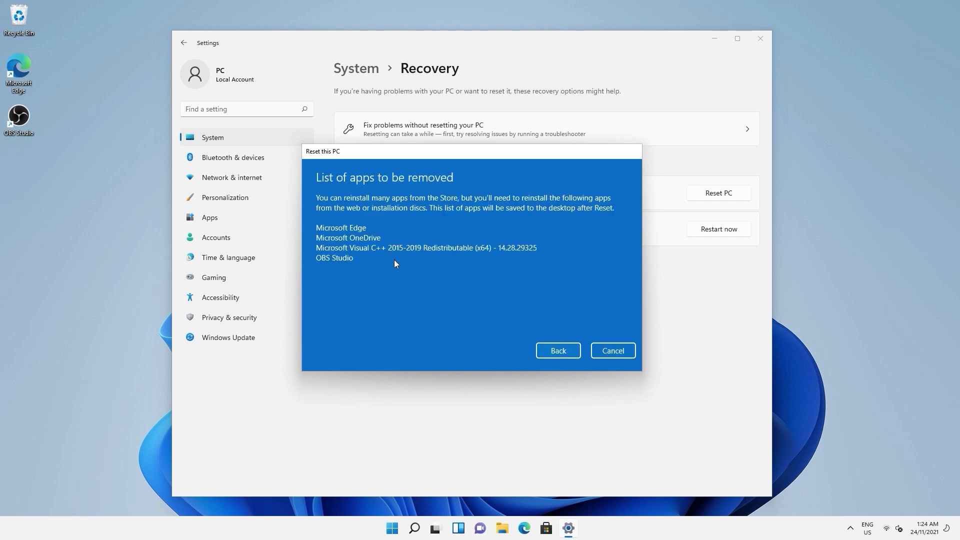
{"action": "mouse_move", "coordinate": [550, 352]}
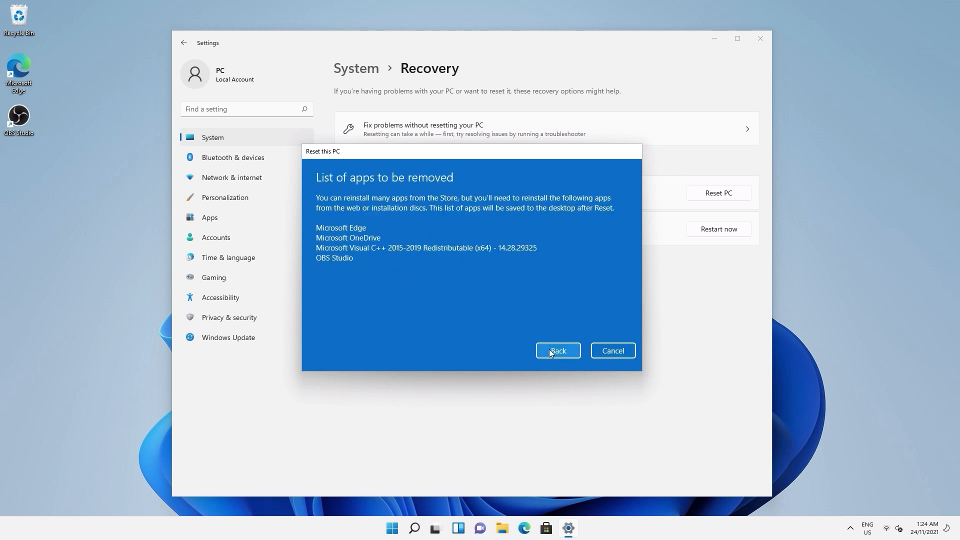
{"action": "left_click", "coordinate": [558, 350]}
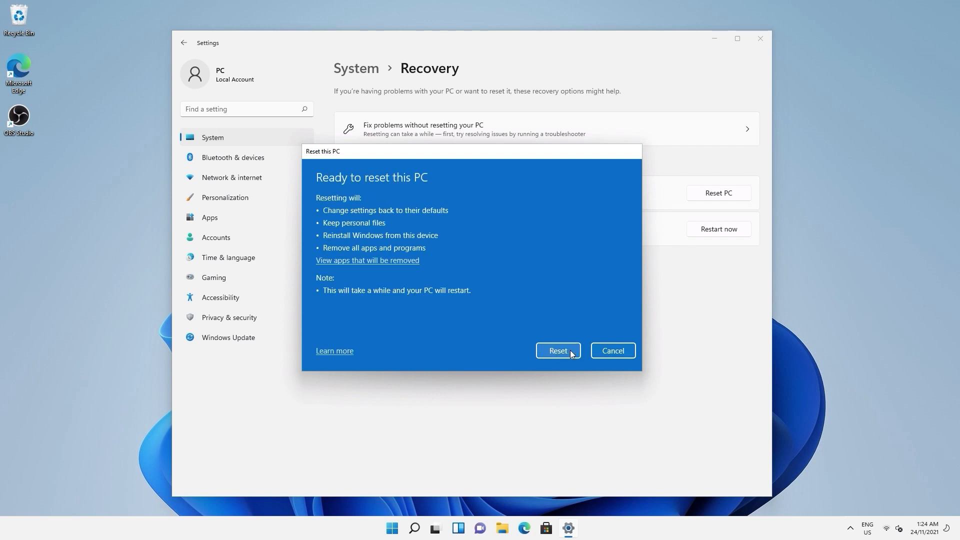
{"action": "left_click", "coordinate": [558, 350]}
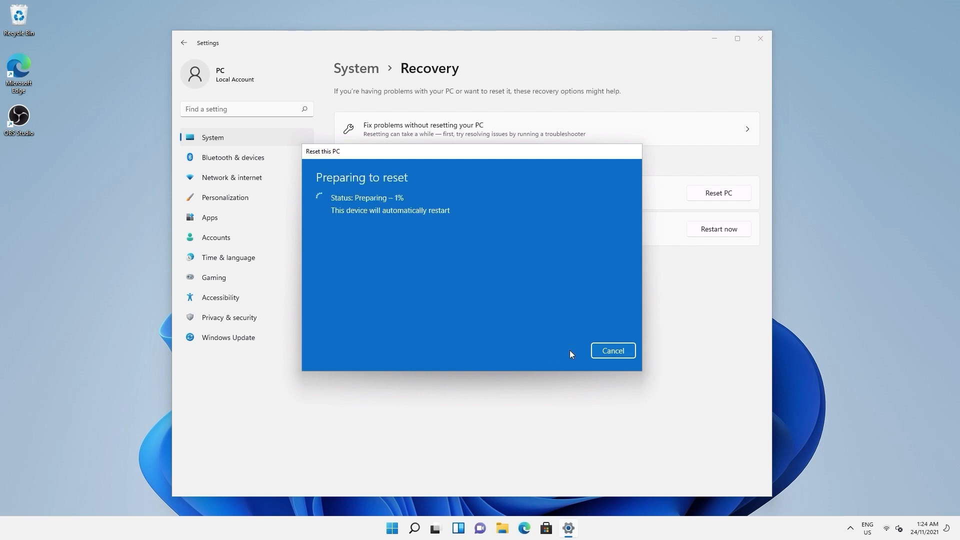
{"action": "mouse_move", "coordinate": [561, 351]}
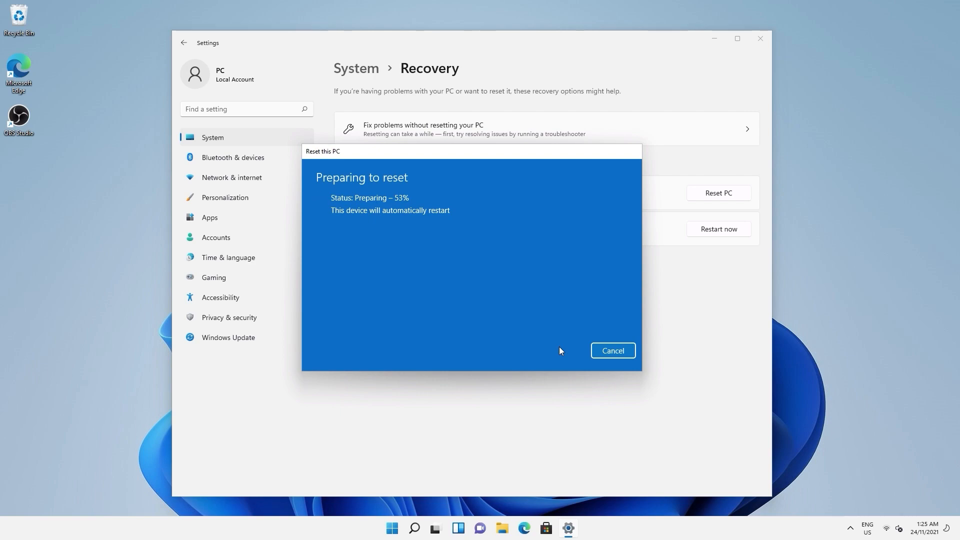